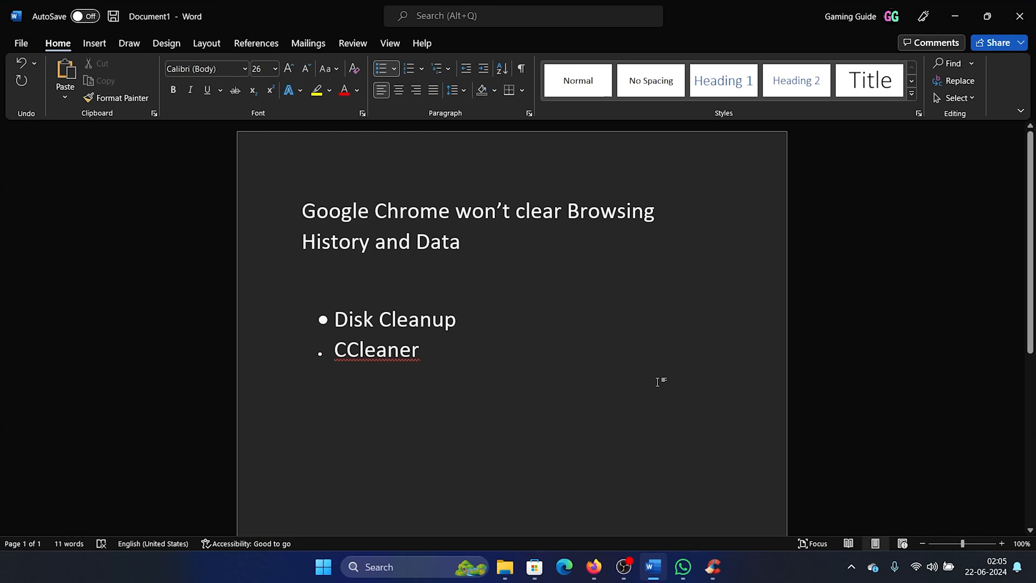
pyautogui.moveTo(735, 232)
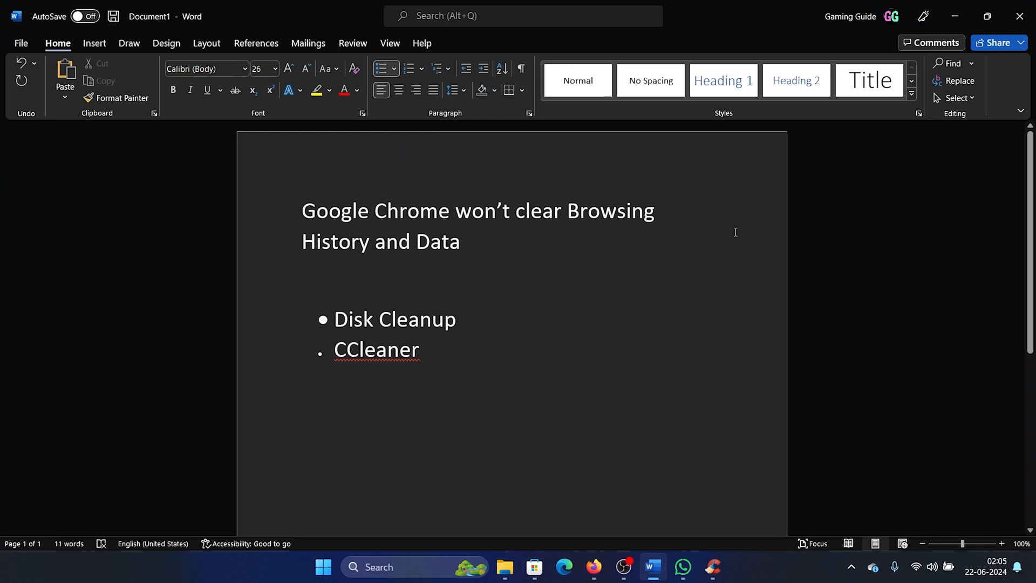
# Place the cursor after 'CCleaner' in the Word outline before minimizing Word
pyautogui.click(424, 349)
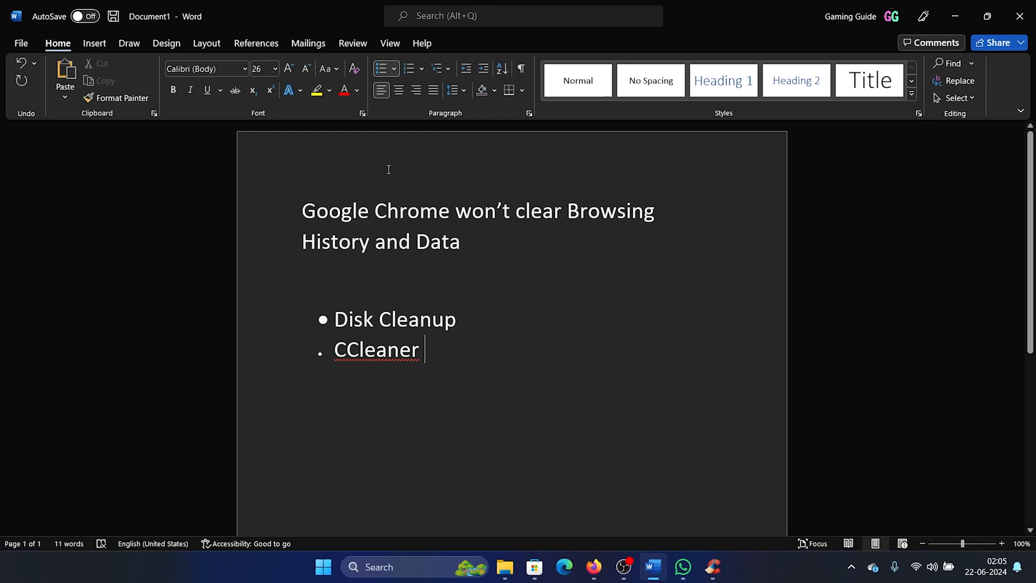
pyautogui.moveTo(954, 16)
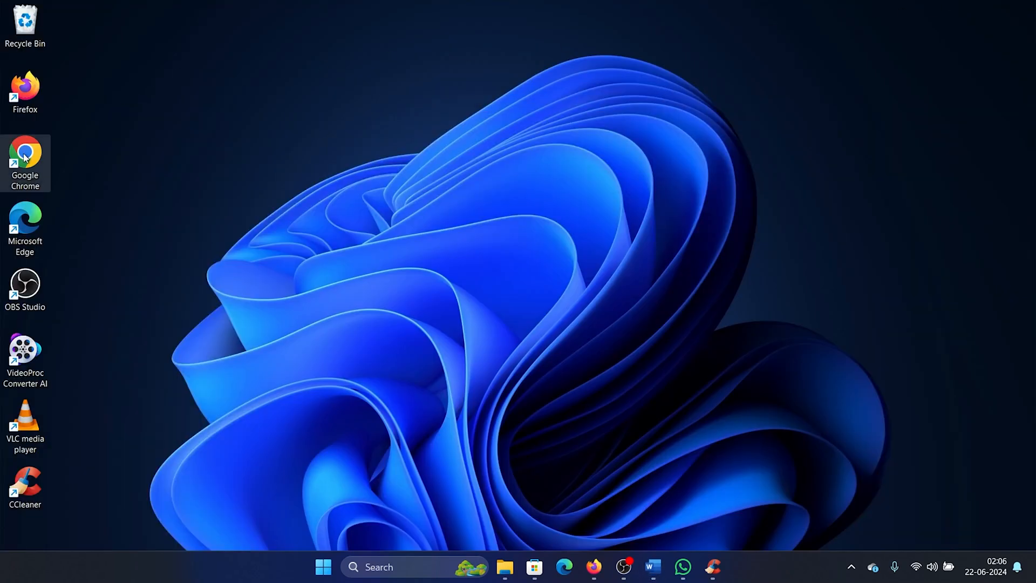
# Launch Chrome and delete all-time browsing history, cookies and cached images and files
pyautogui.doubleClick(26, 154)
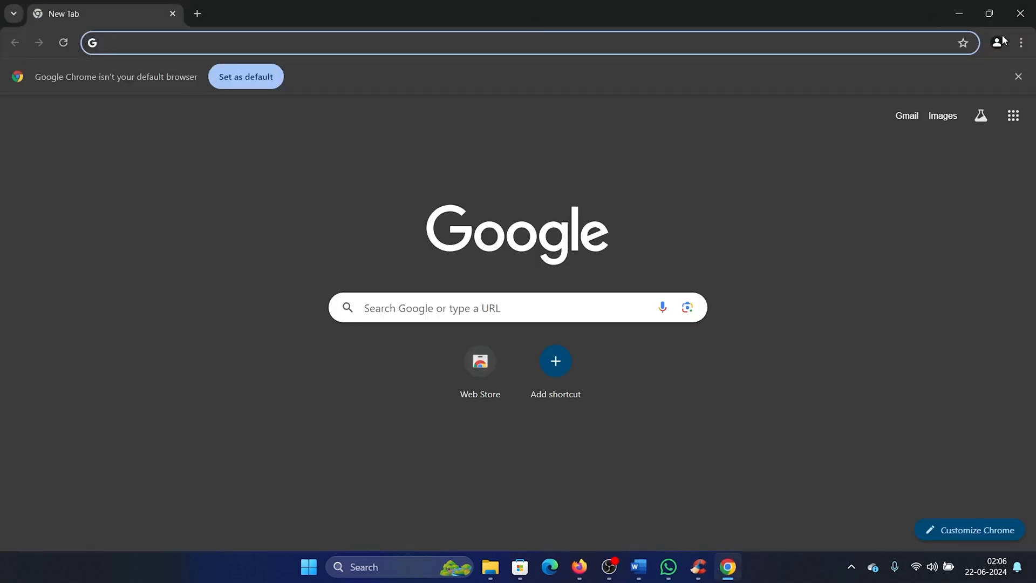
pyautogui.click(1019, 42)
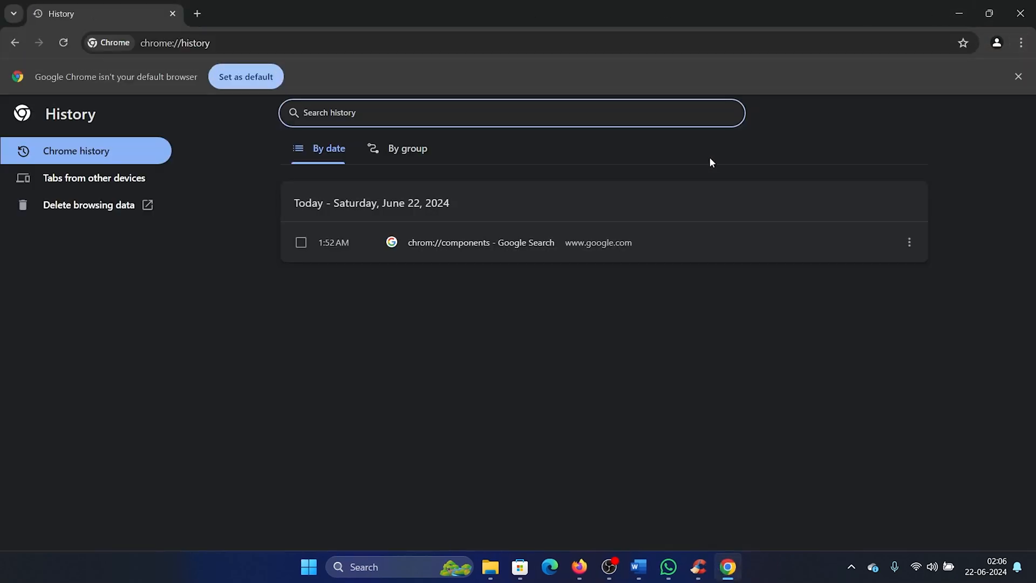
pyautogui.click(88, 203)
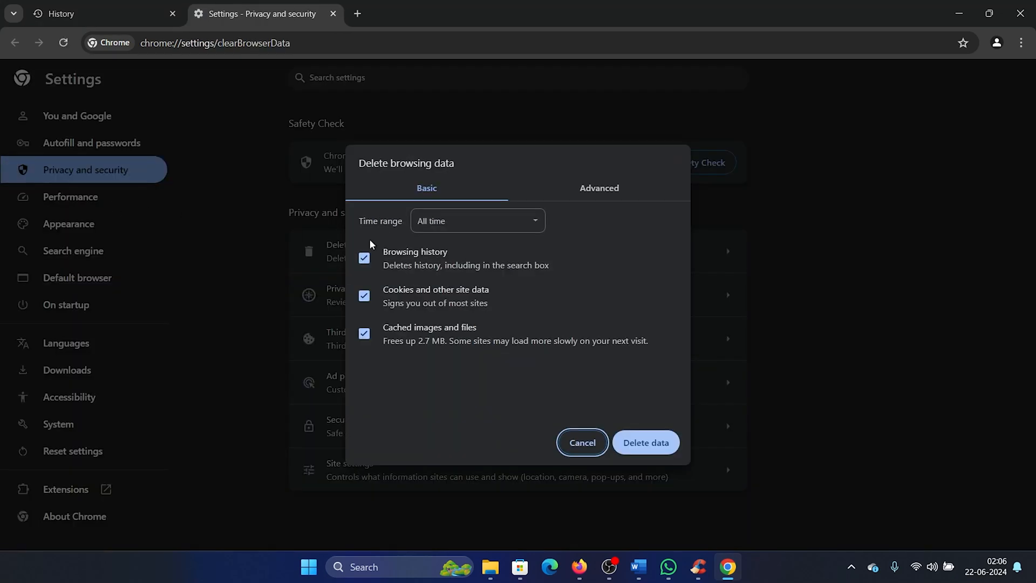
pyautogui.moveTo(540, 250)
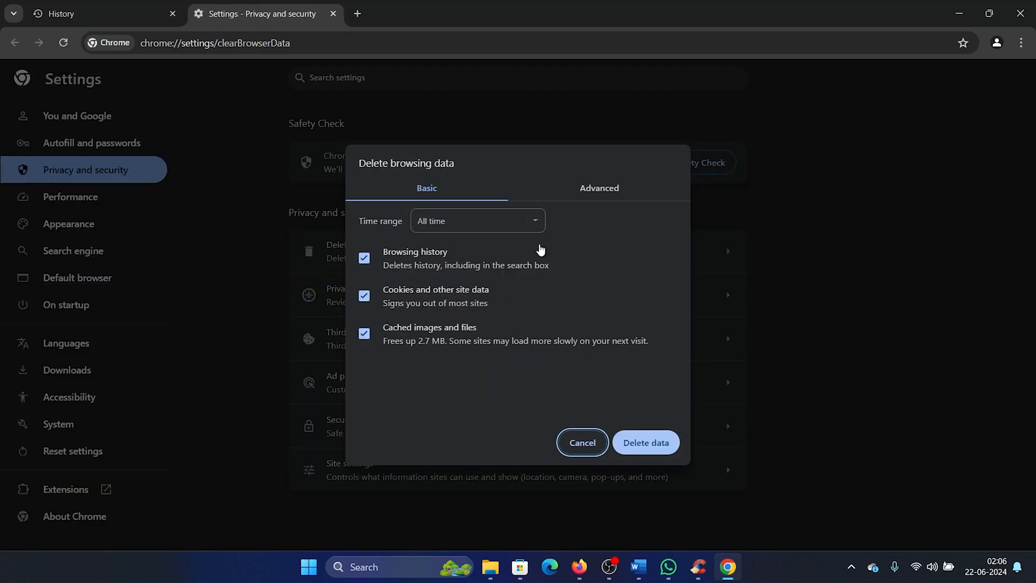
pyautogui.click(582, 442)
pyautogui.write('disk')
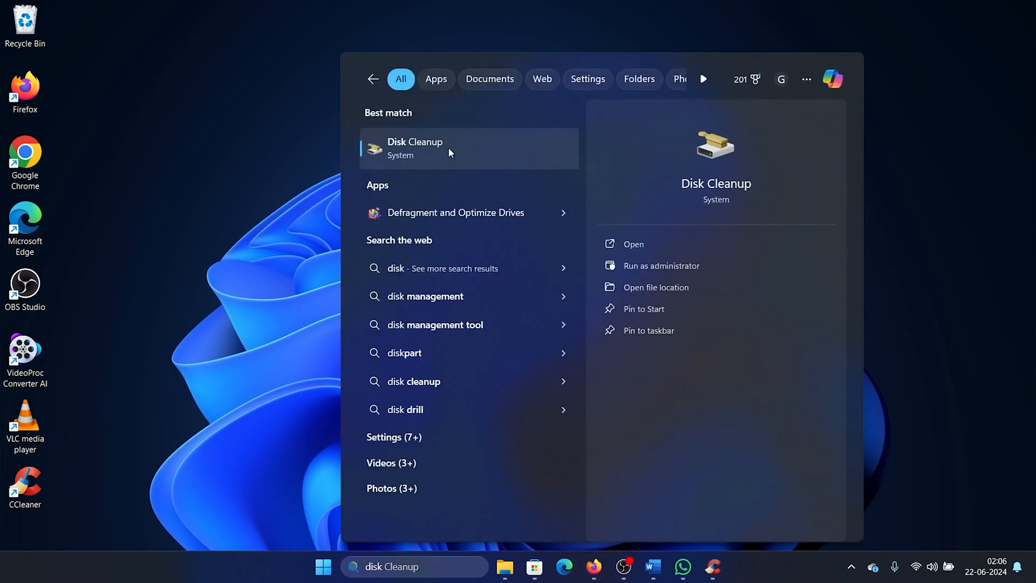
# Run Disk Cleanup on drive C with all file categories checked
pyautogui.click(631, 244)
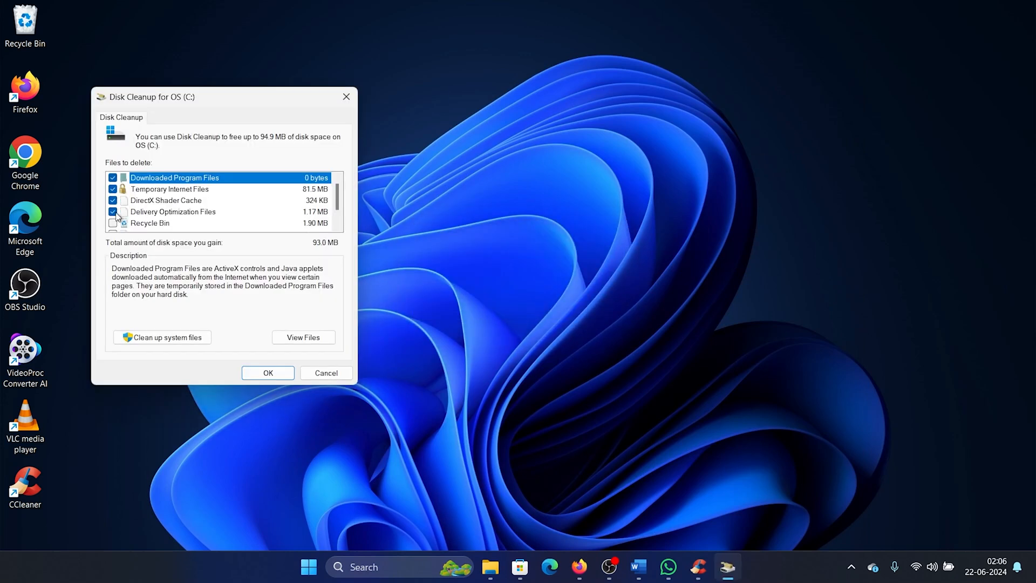
pyautogui.scroll(-3)
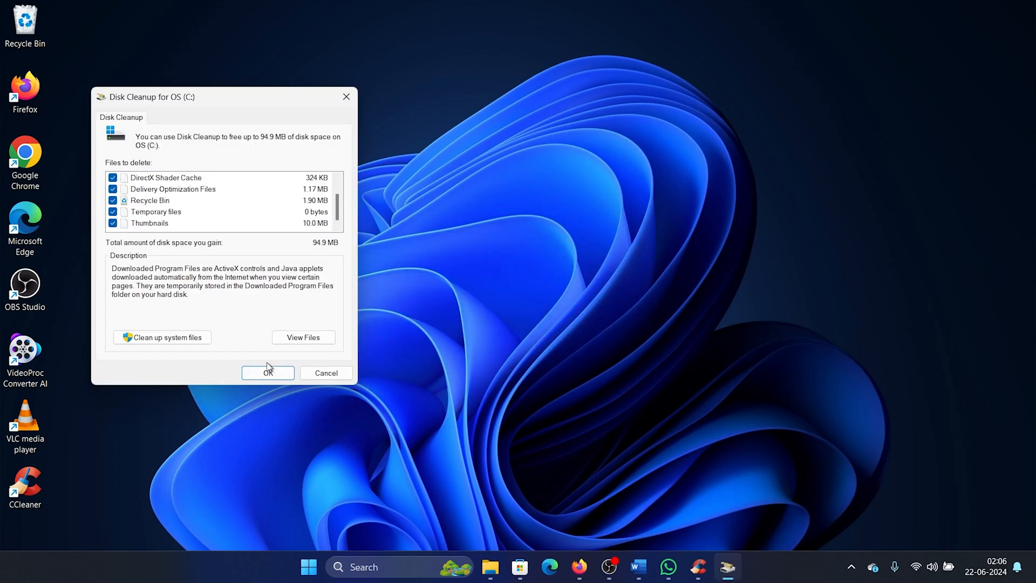
pyautogui.click(267, 373)
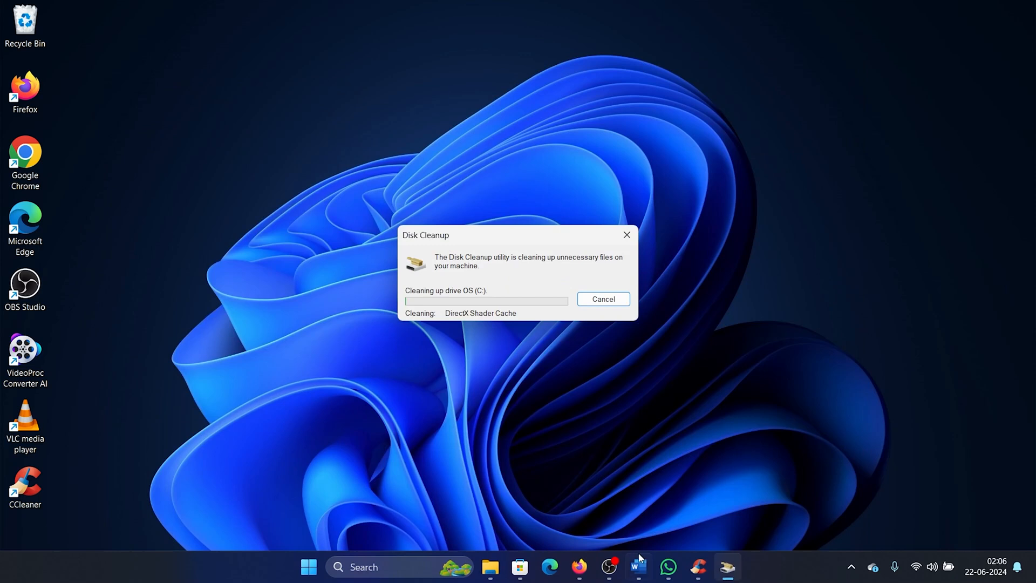
# Return to the Word outline, select the word 'CCleaner', then switch to CCleaner
pyautogui.click(636, 571)
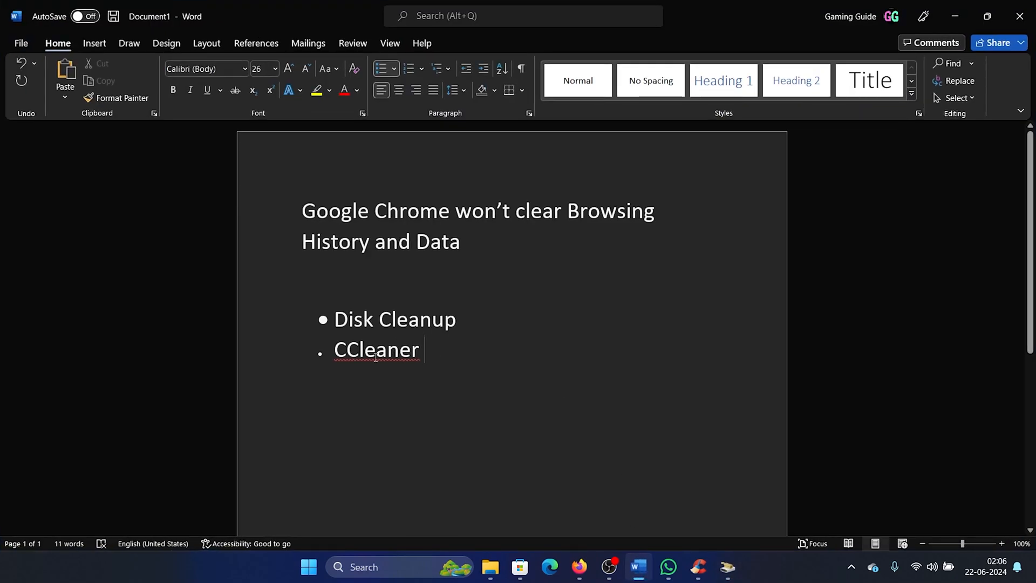
pyautogui.doubleClick(375, 349)
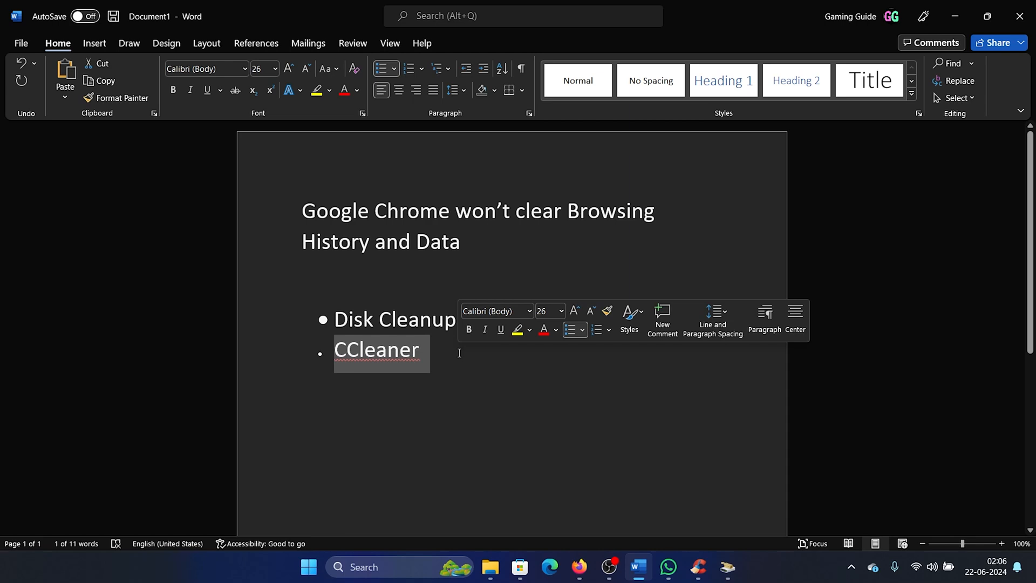
pyautogui.click(533, 566)
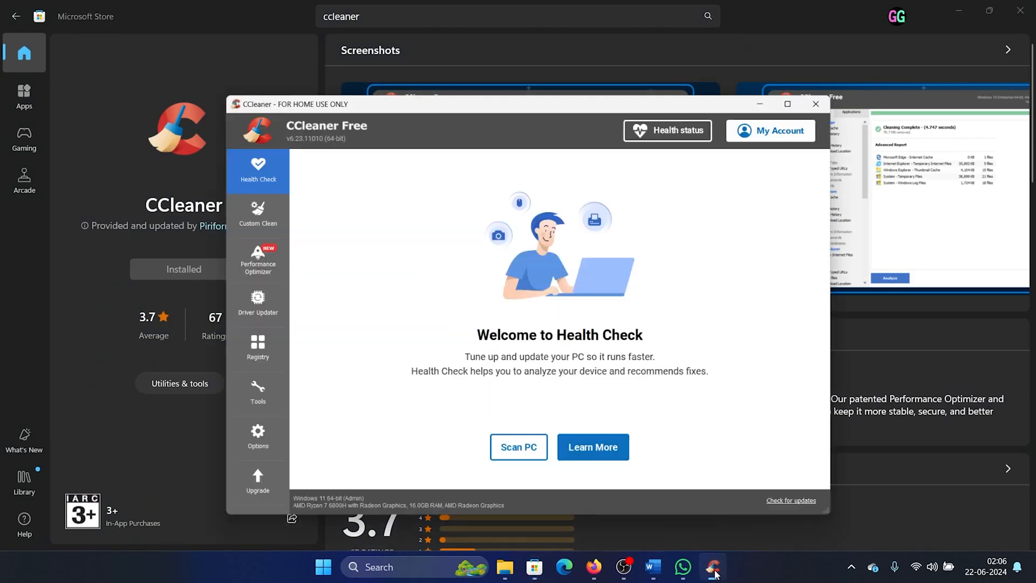
# Maximize CCleaner and tick Edge Saved Passwords and Bookmarks Backup in Custom Clean
pyautogui.click(786, 104)
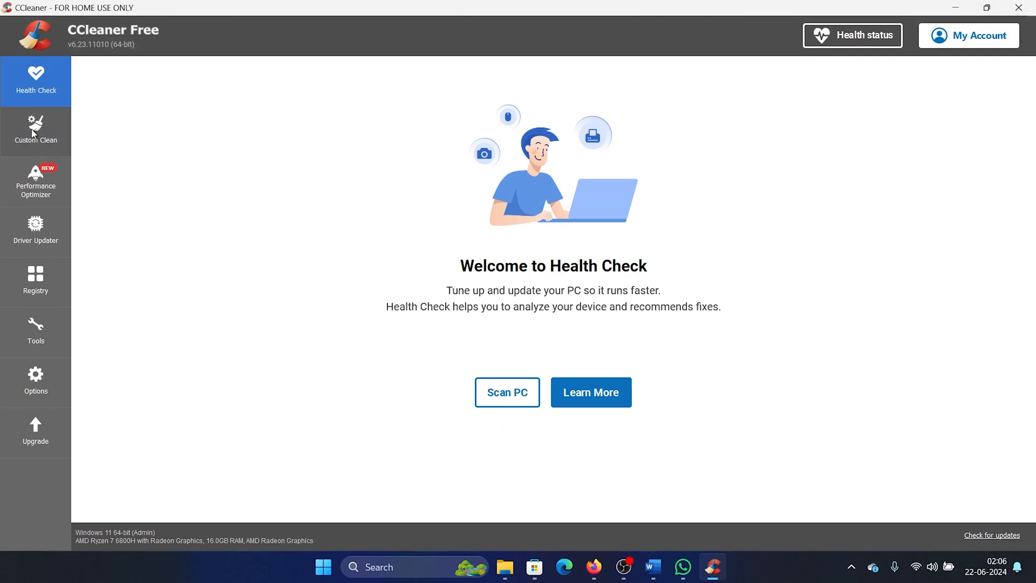
pyautogui.click(35, 130)
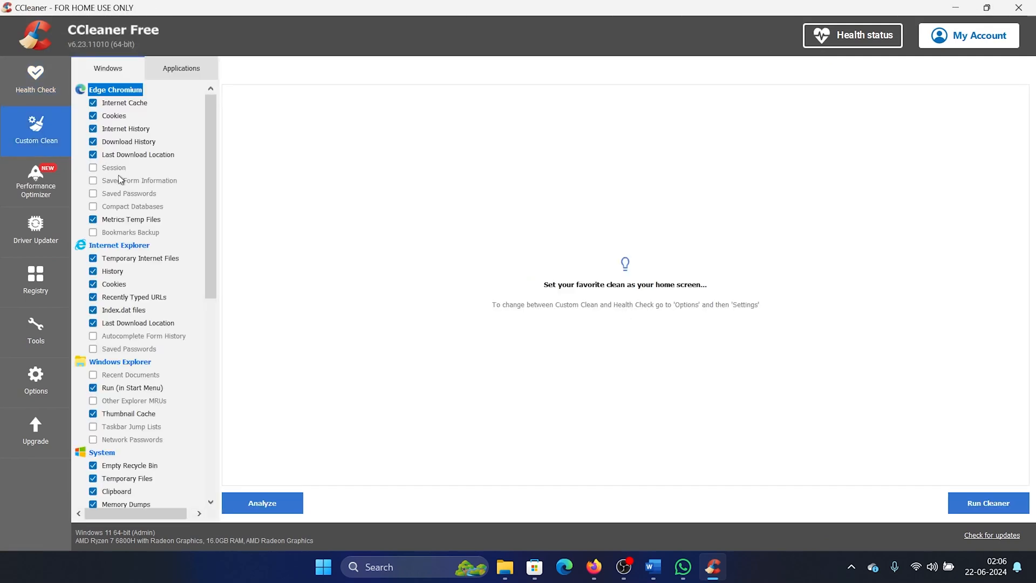
pyautogui.scroll(-3)
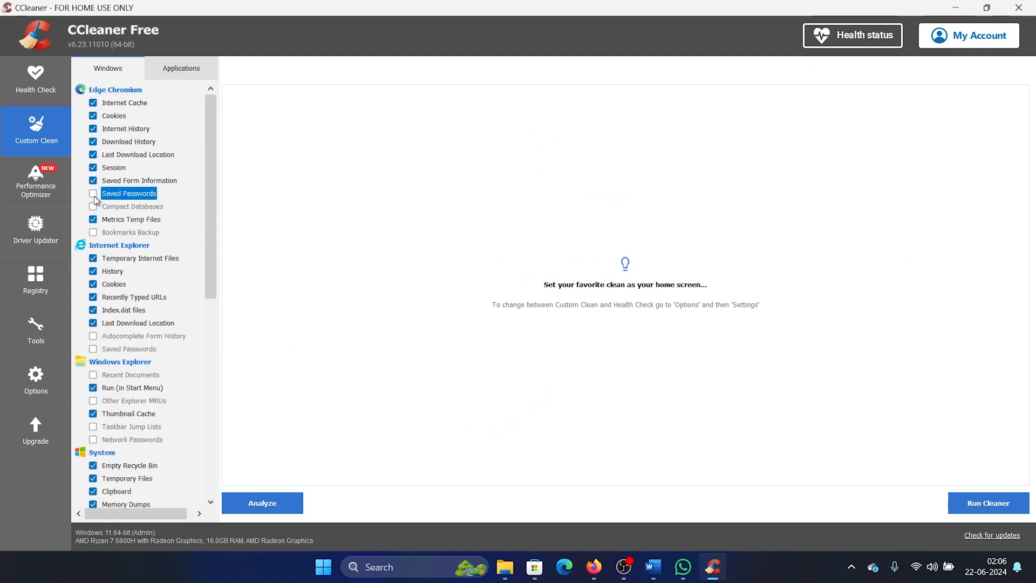
pyautogui.click(92, 193)
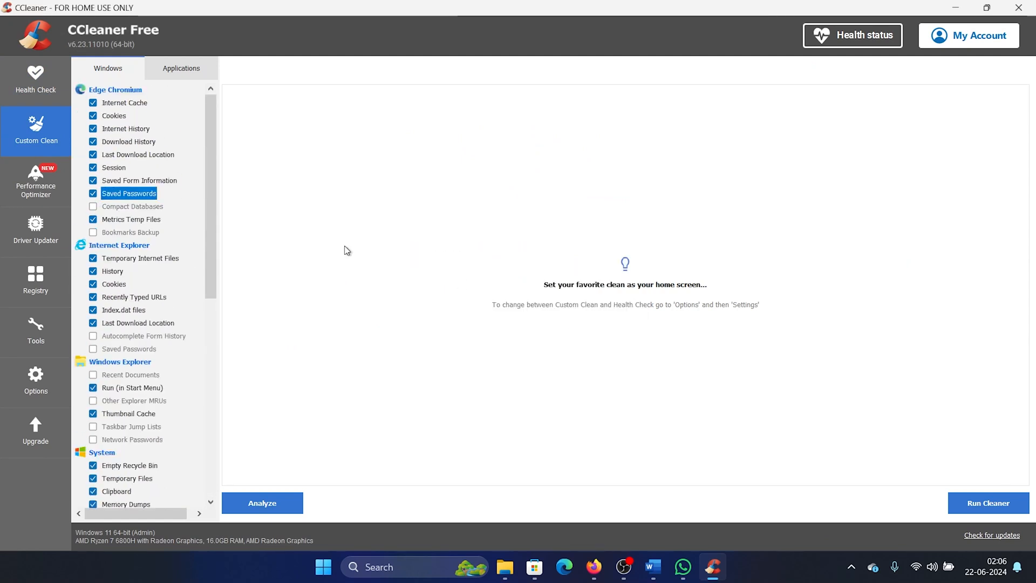
pyautogui.click(93, 232)
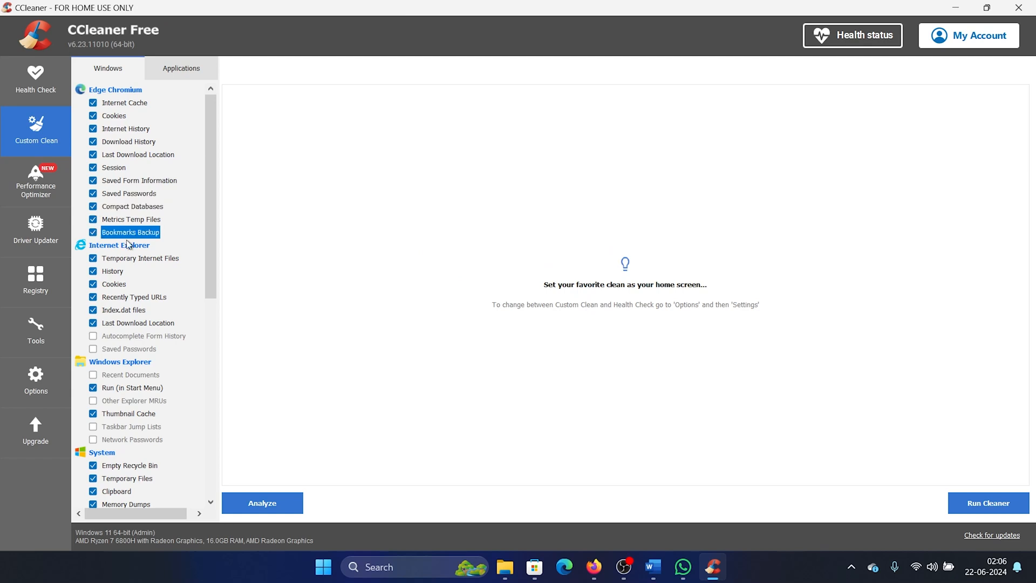
pyautogui.scroll(-3)
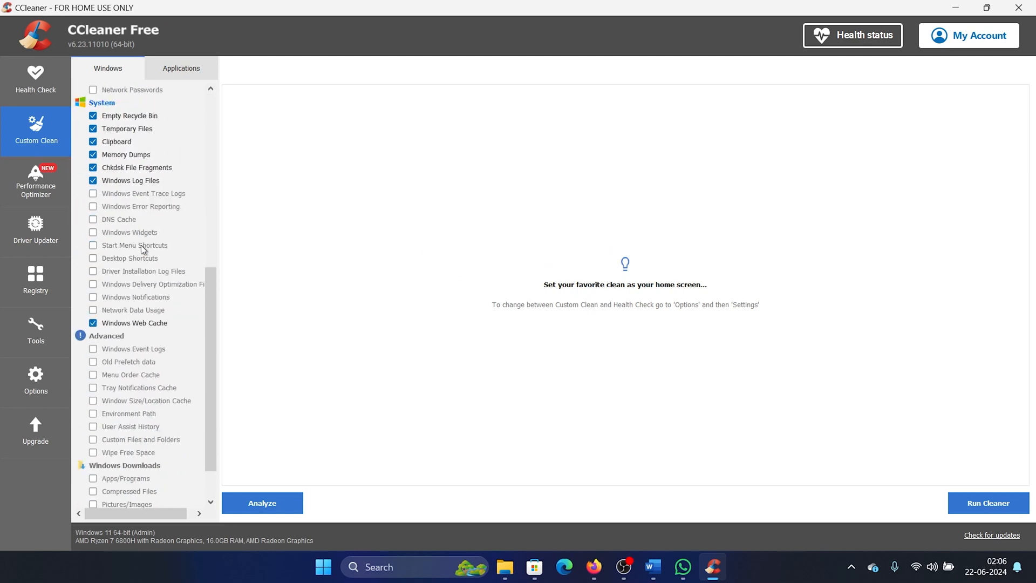
pyautogui.scroll(-3)
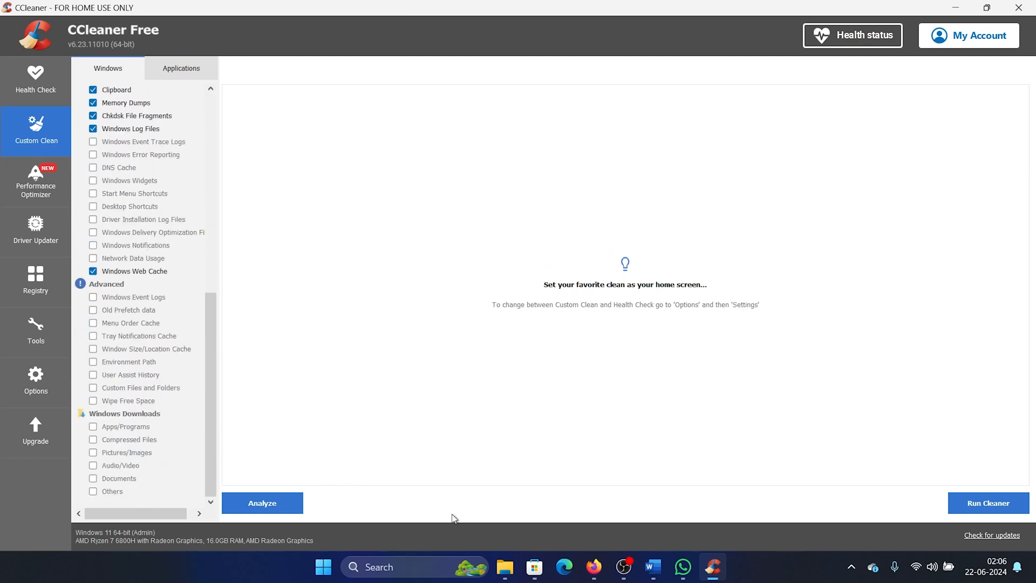
# Run the cleaner, confirm deletion and closing Edge Chromium, then return to Word
pyautogui.click(988, 503)
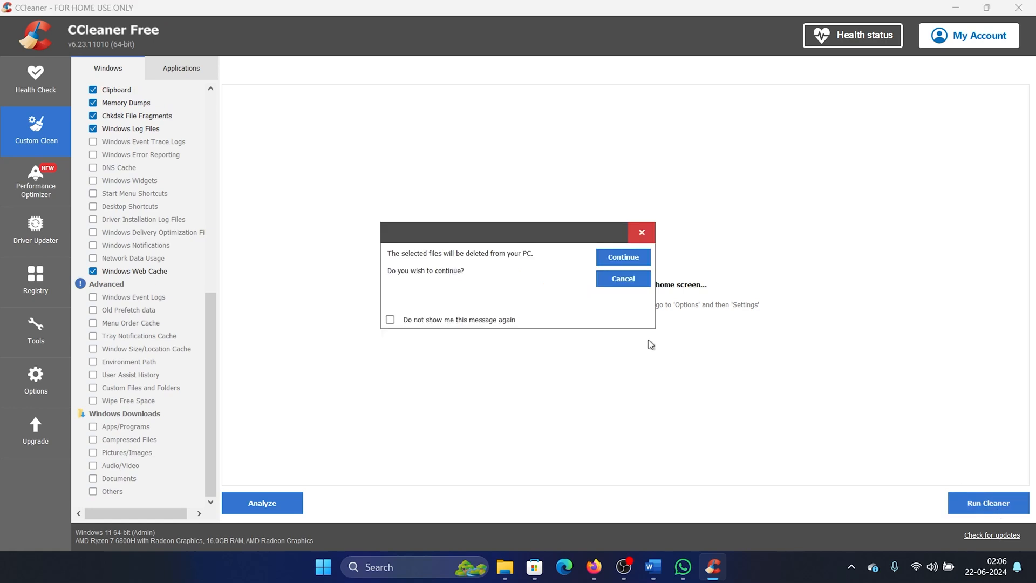
pyautogui.click(621, 257)
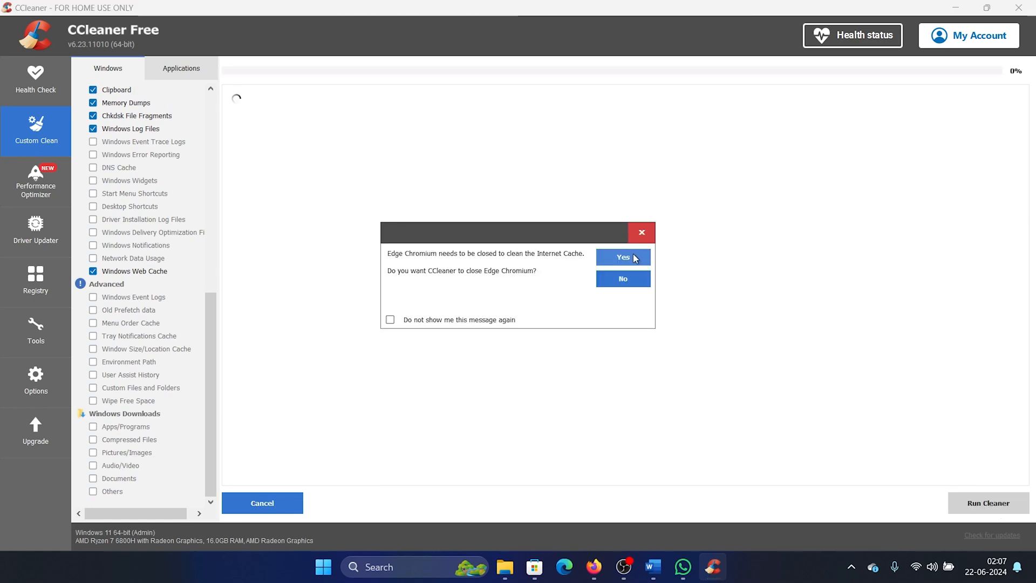
pyautogui.click(622, 257)
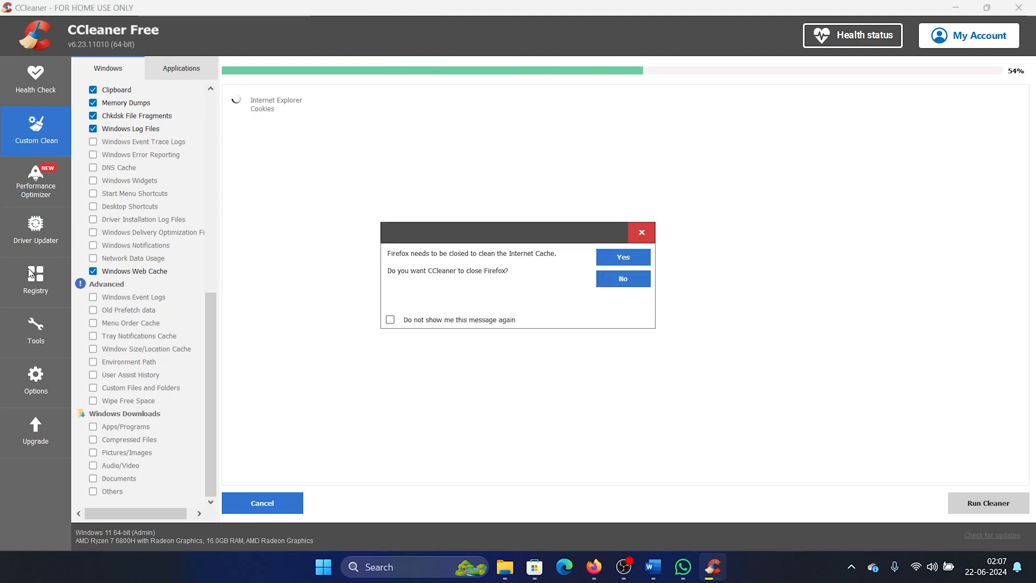
pyautogui.moveTo(324, 237)
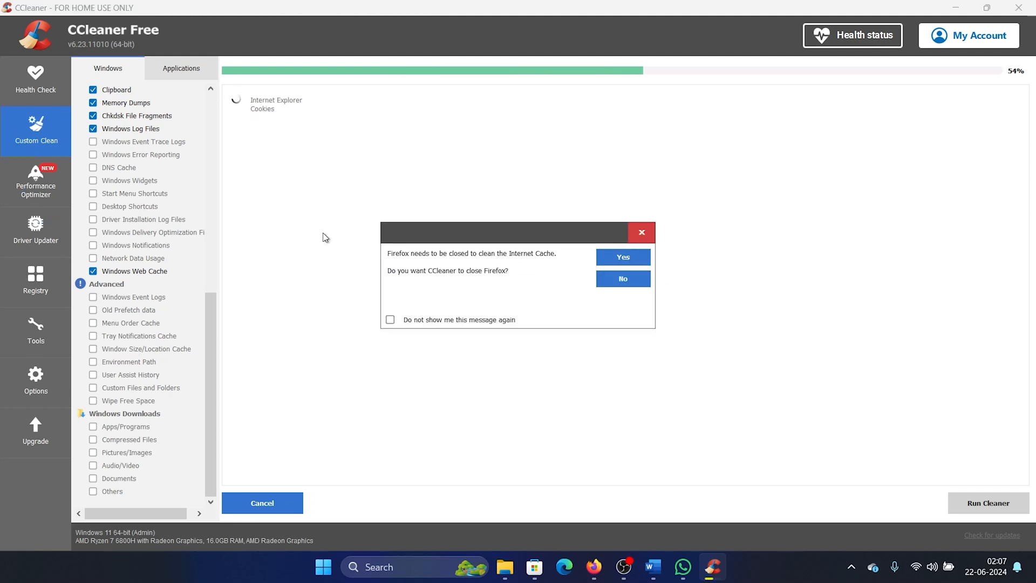
pyautogui.click(651, 567)
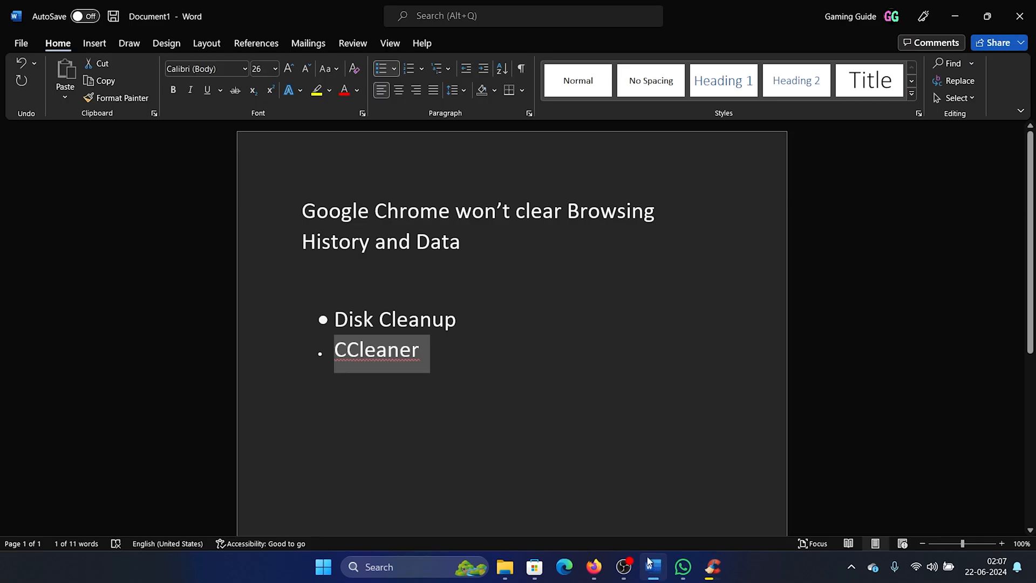
pyautogui.click(423, 349)
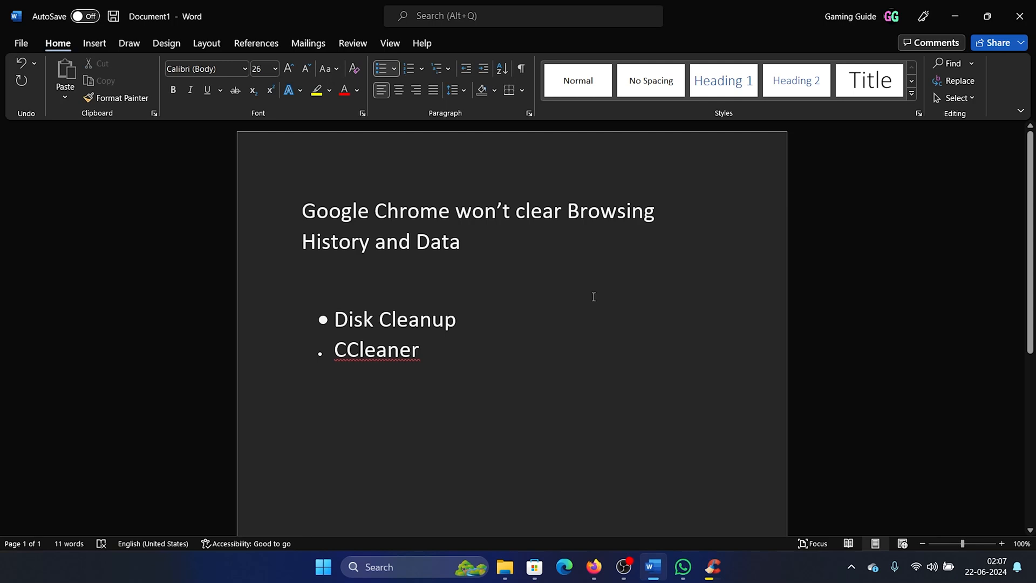
pyautogui.moveTo(626, 301)
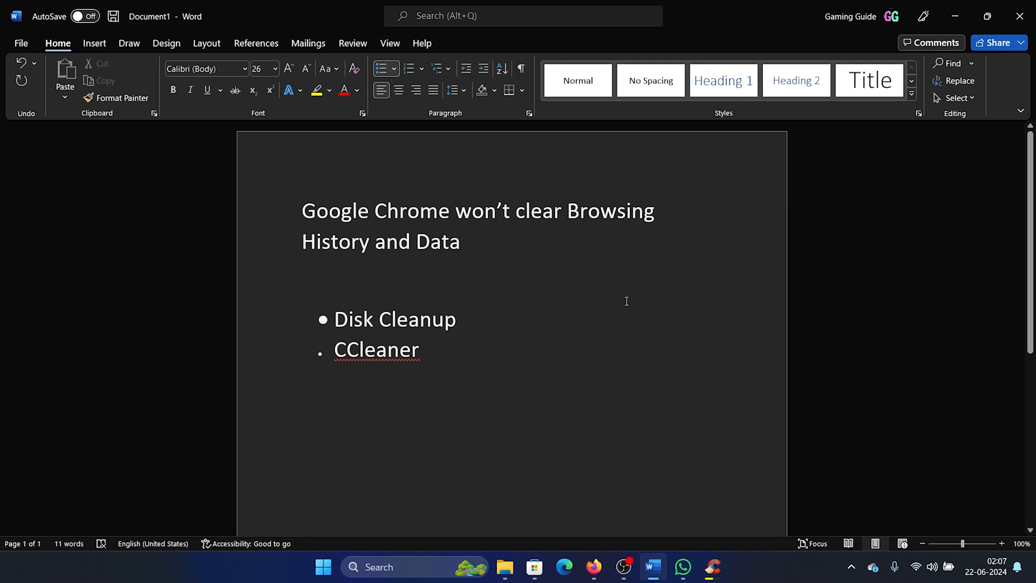
pyautogui.click(423, 349)
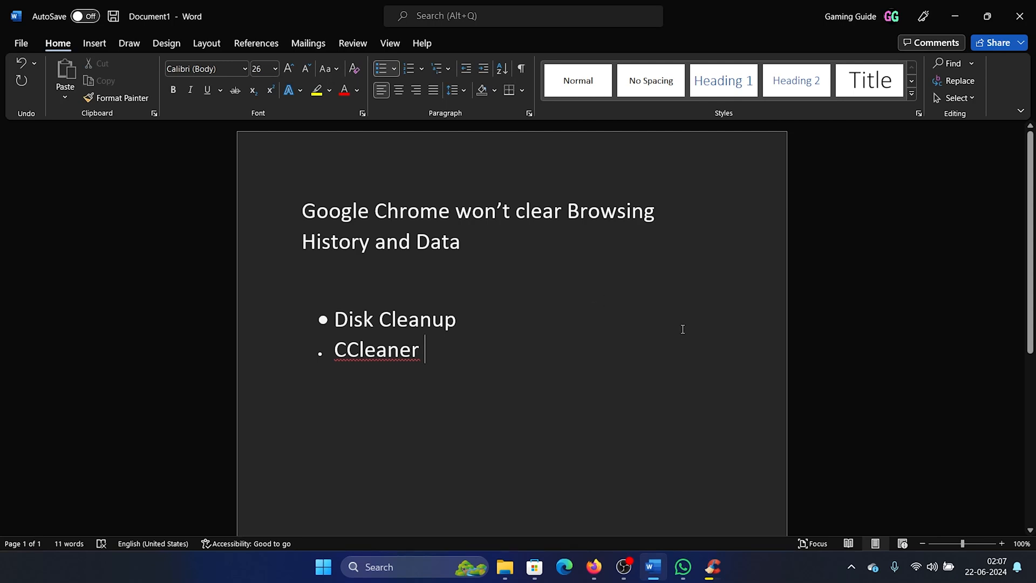